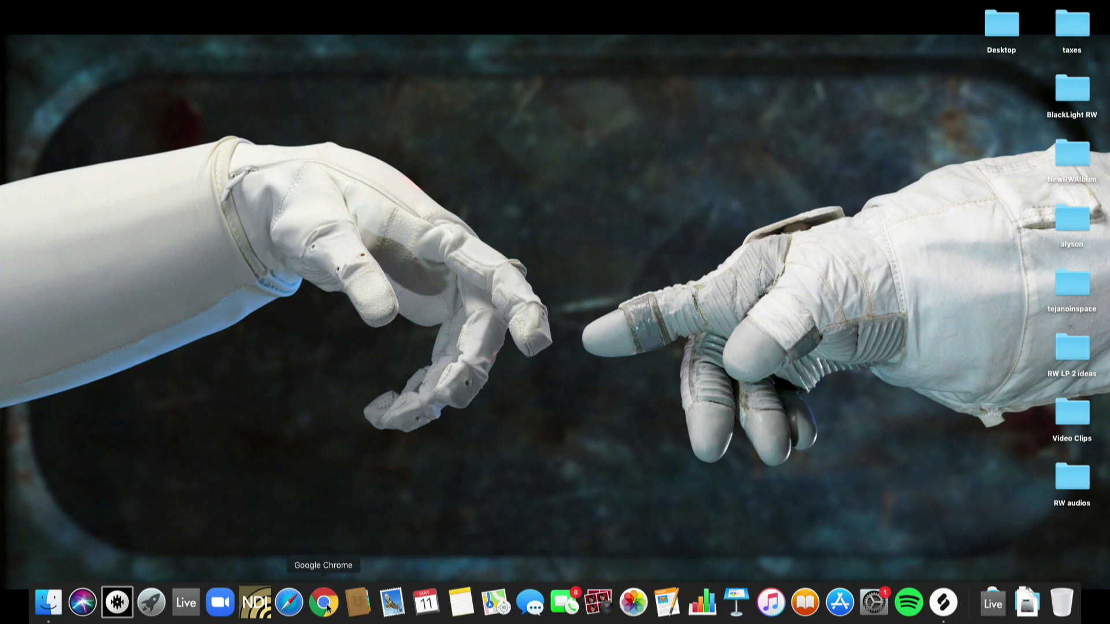
Launch Chrome and load the ndi.tv home page
click(324, 603)
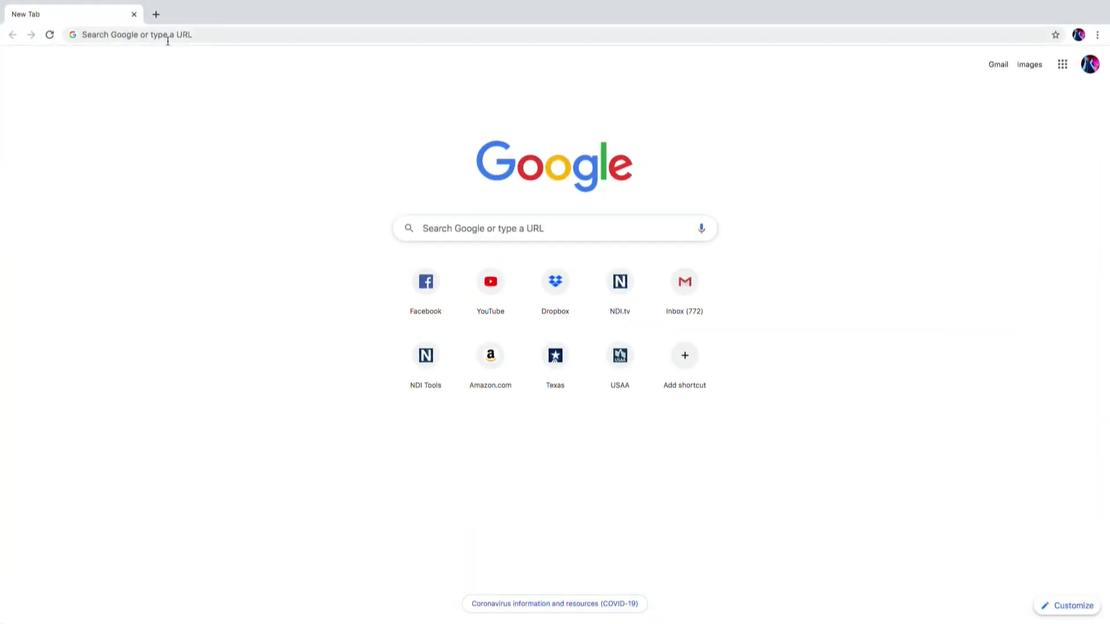
text(ndi.tv)
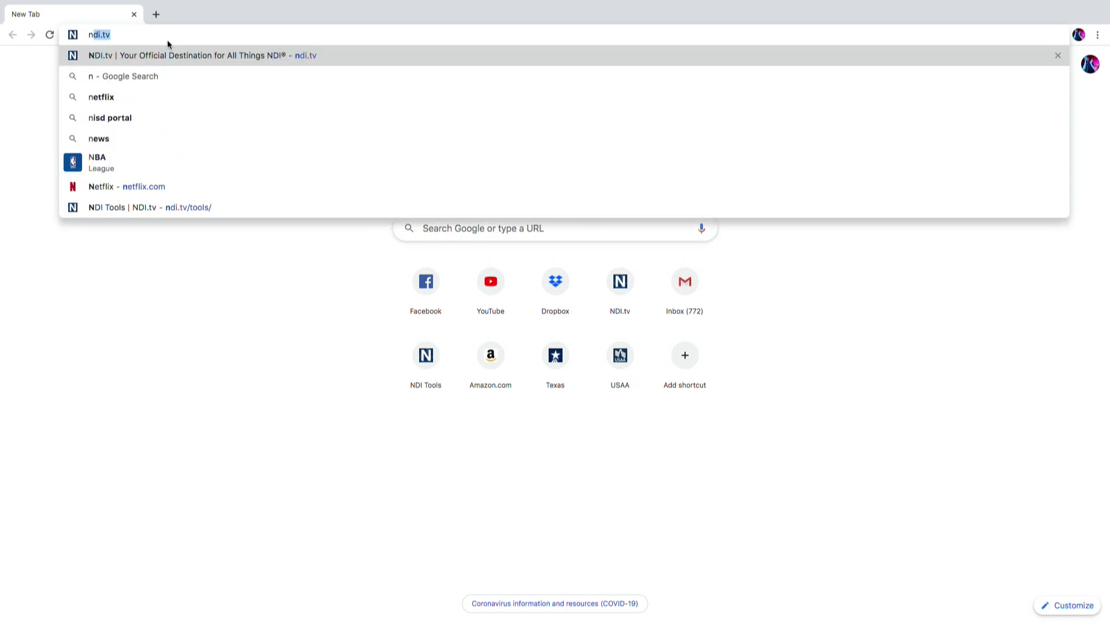
text(di.tv)
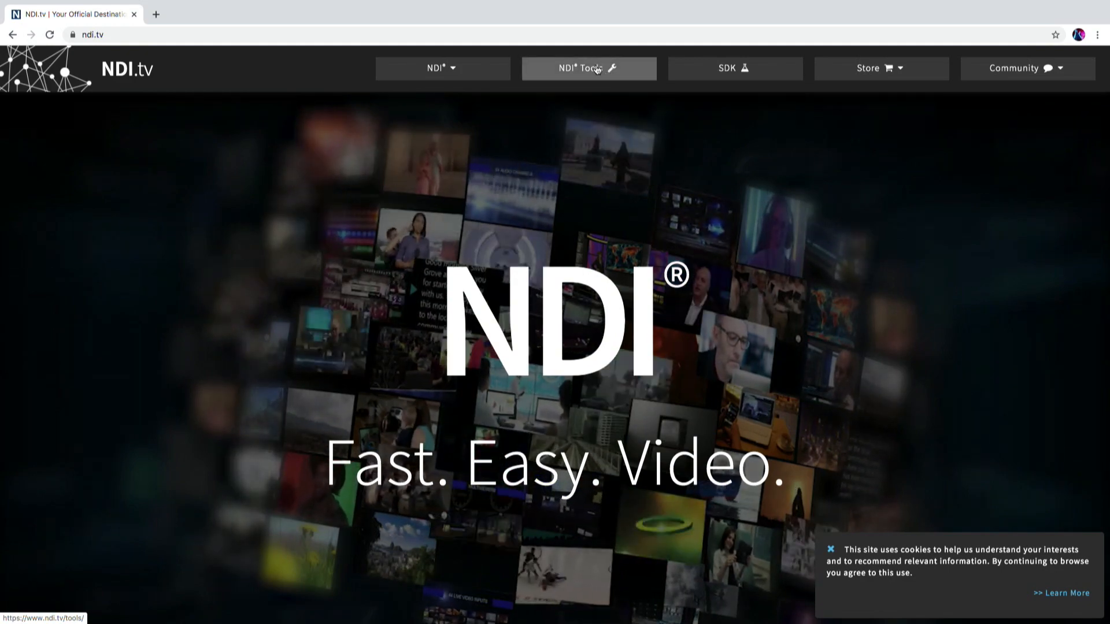
Reach the NDI Tools for Mac download, dismiss the sign-up form and quit Chrome
click(588, 68)
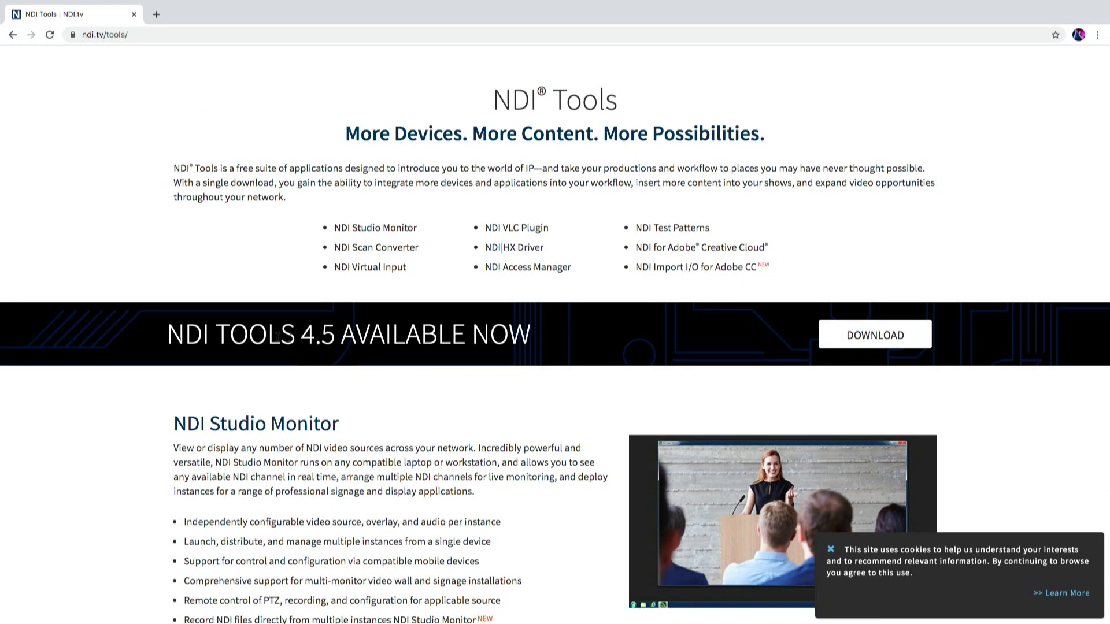
mouse_move(686, 354)
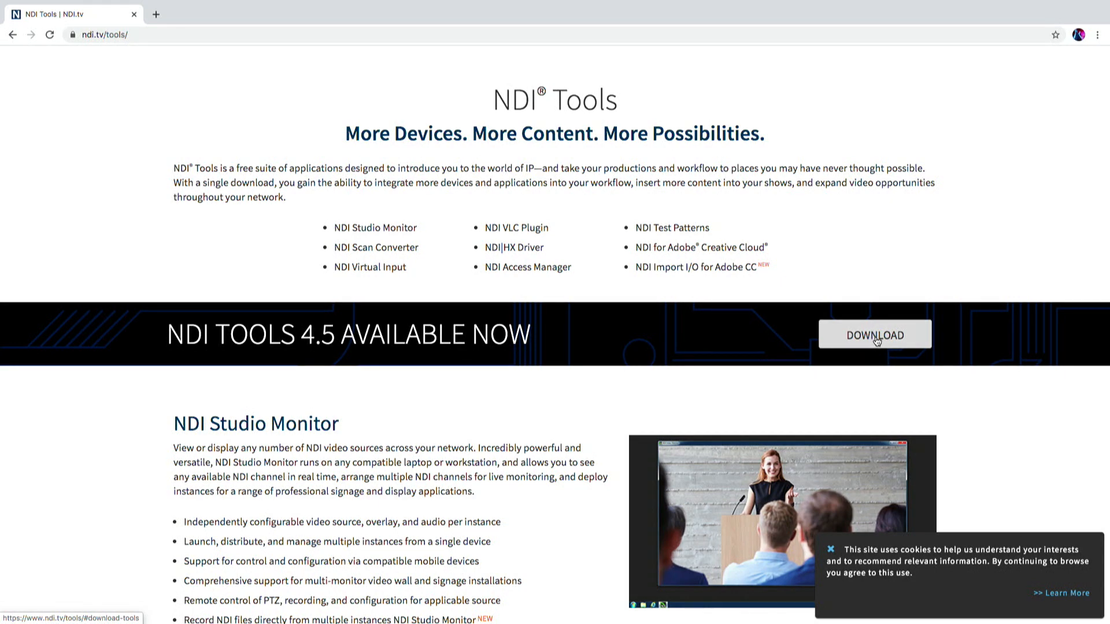
click(874, 334)
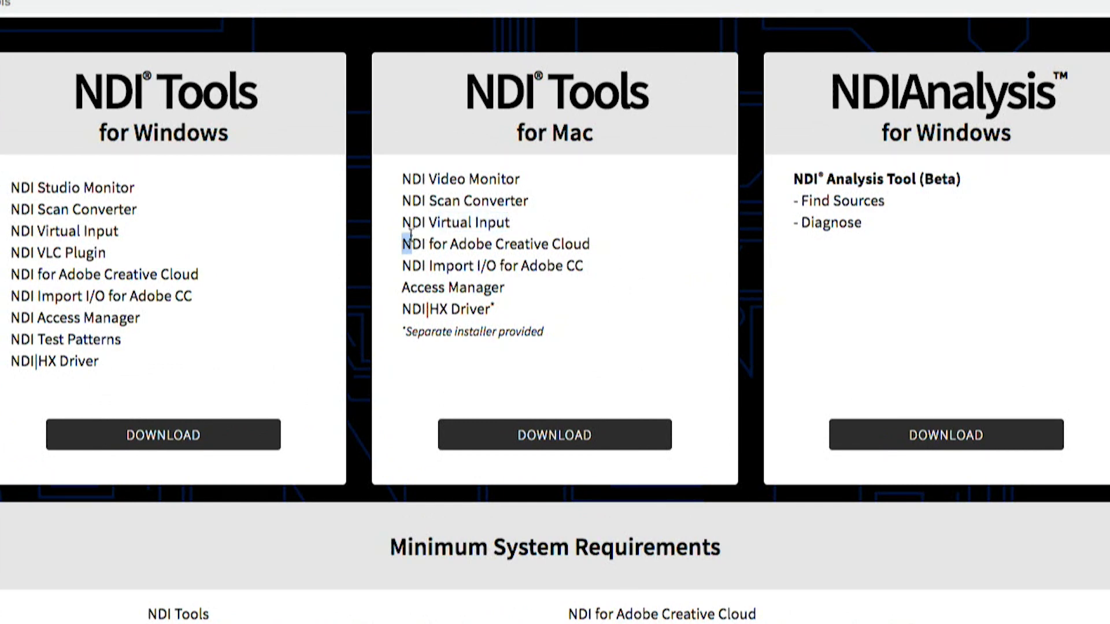
mouse_move(667, 415)
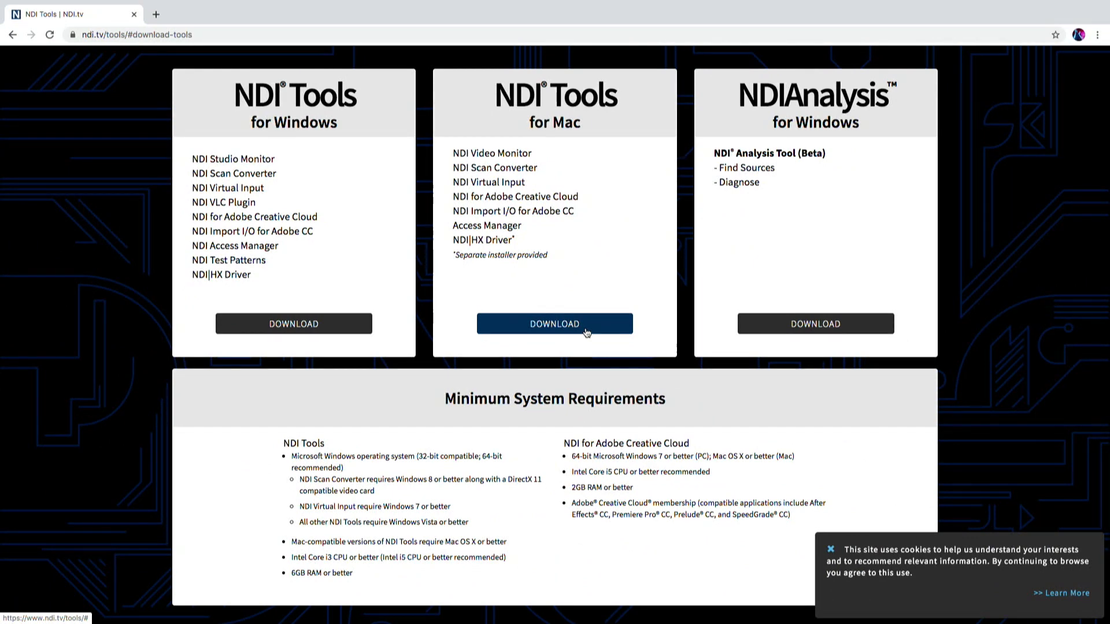
click(555, 324)
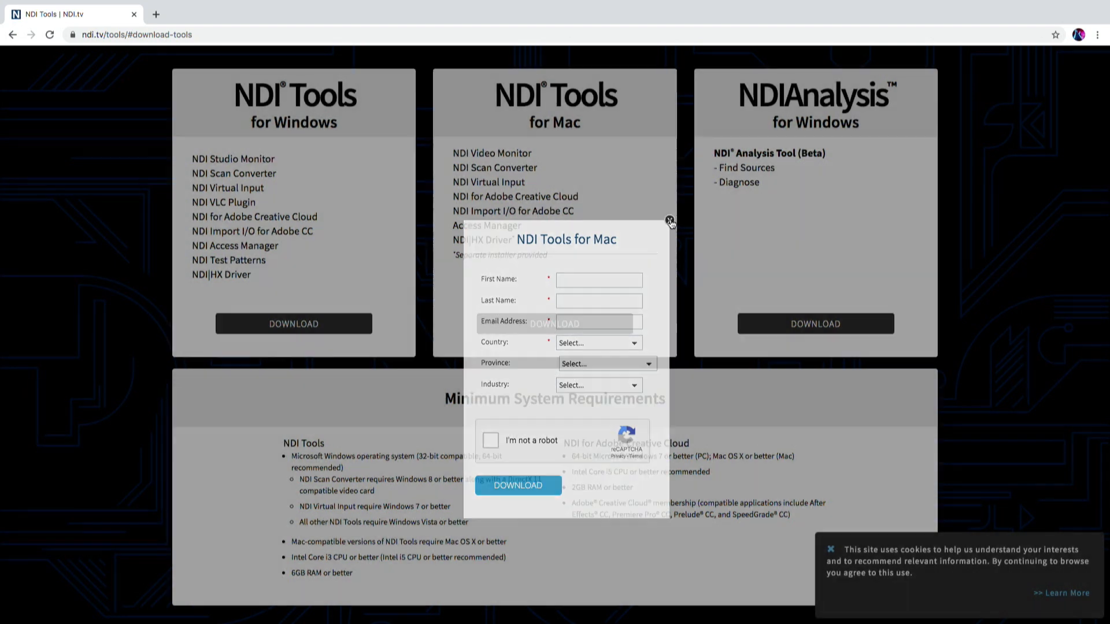
click(670, 219)
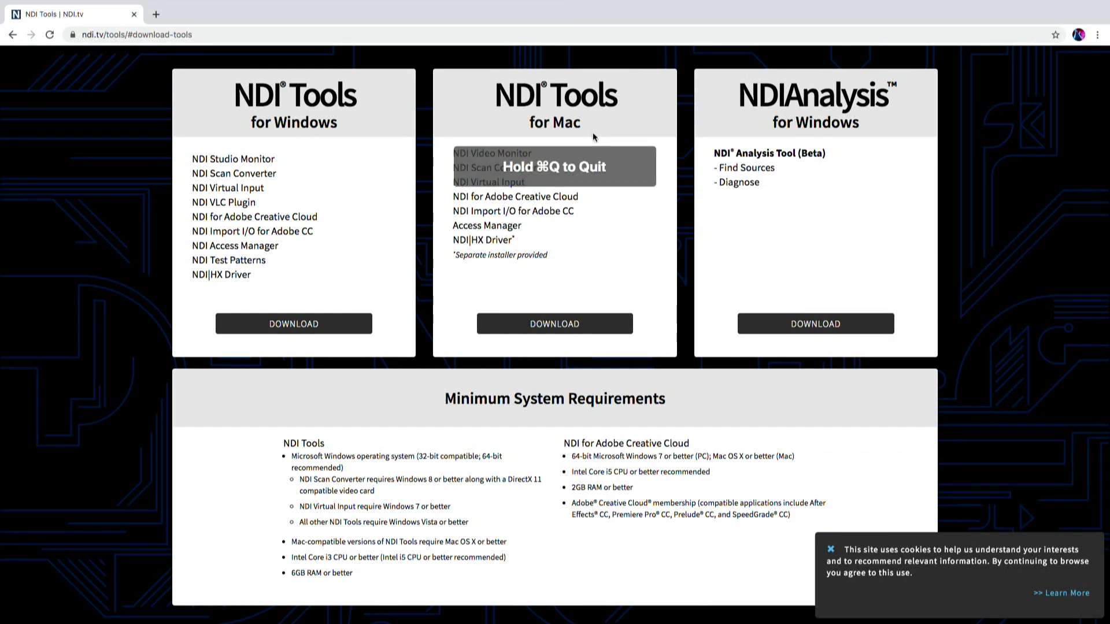
key(cmd+q)
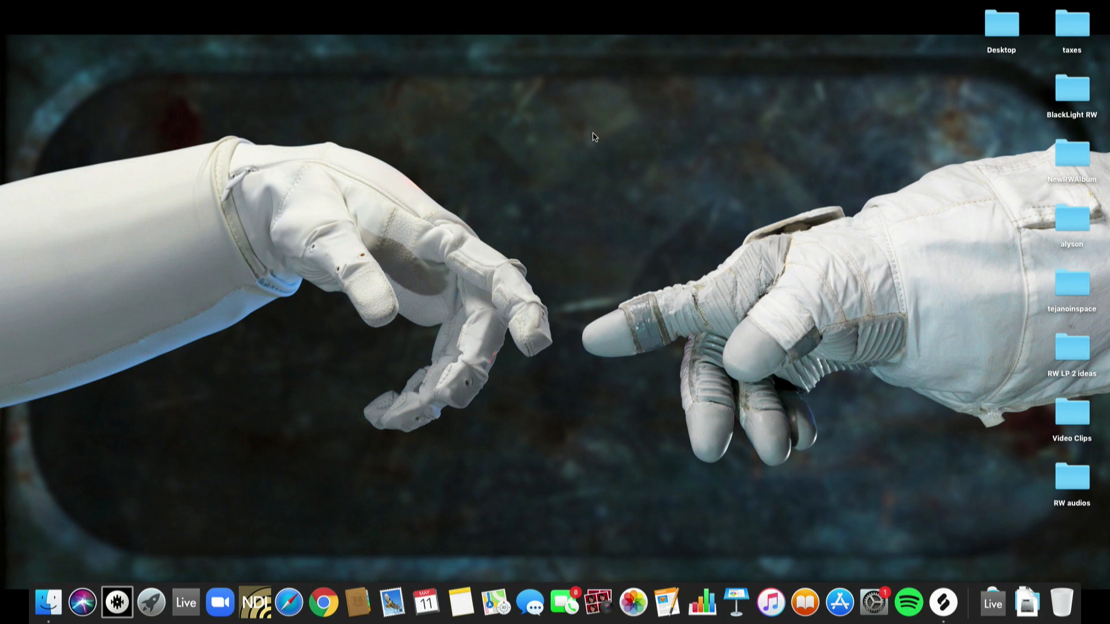
mouse_move(407, 478)
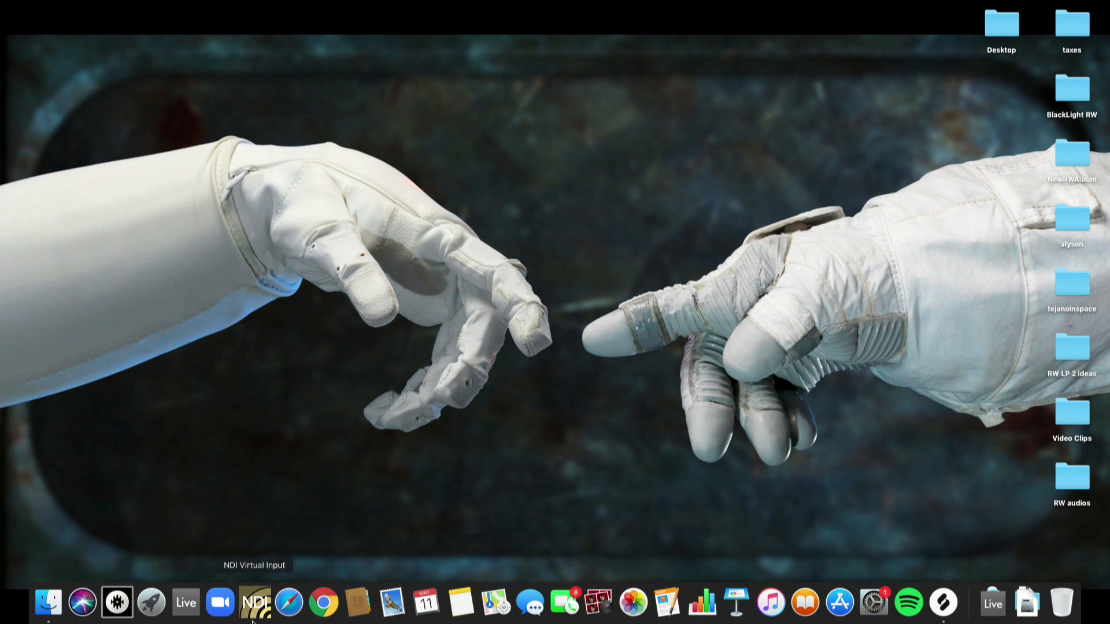
mouse_move(276, 424)
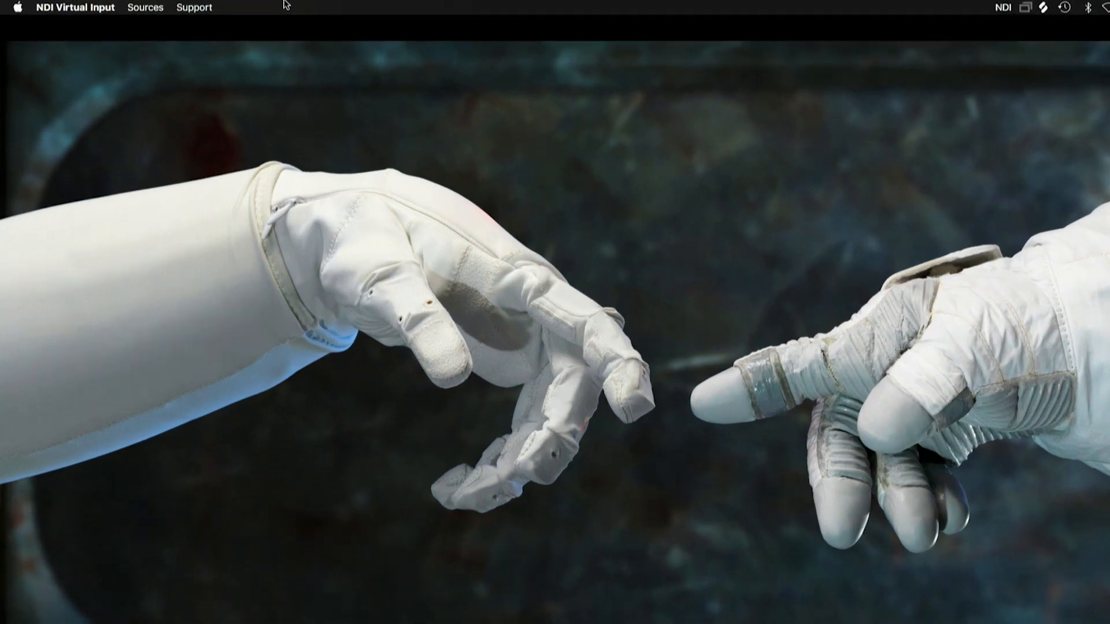
Select SPARE-TC1 > MIX 1 as the NDI Virtual Input source
click(146, 7)
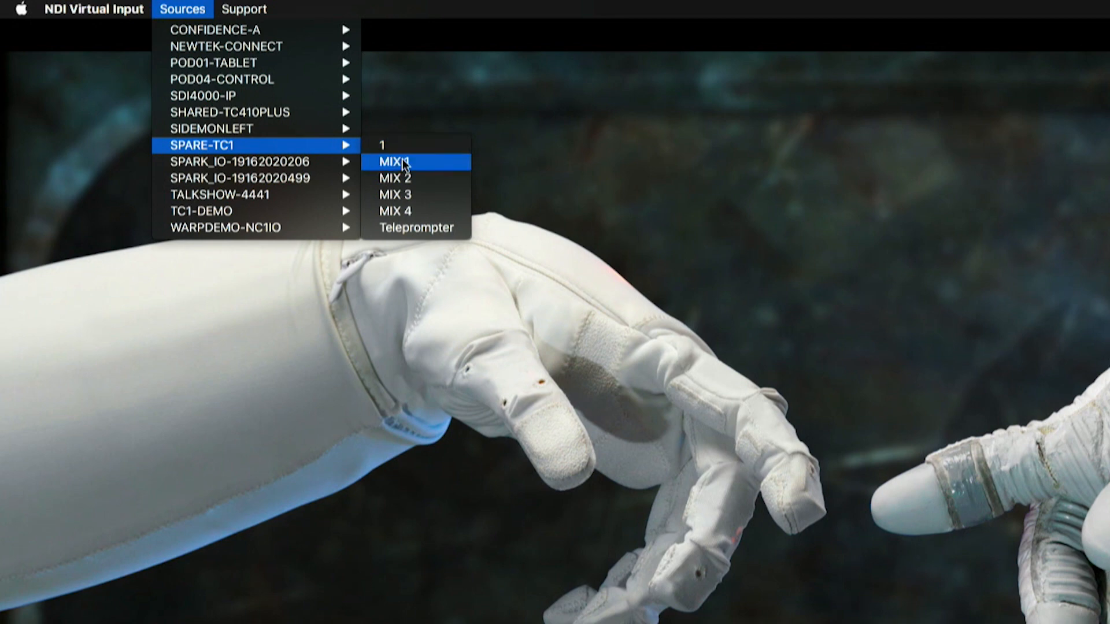
click(397, 162)
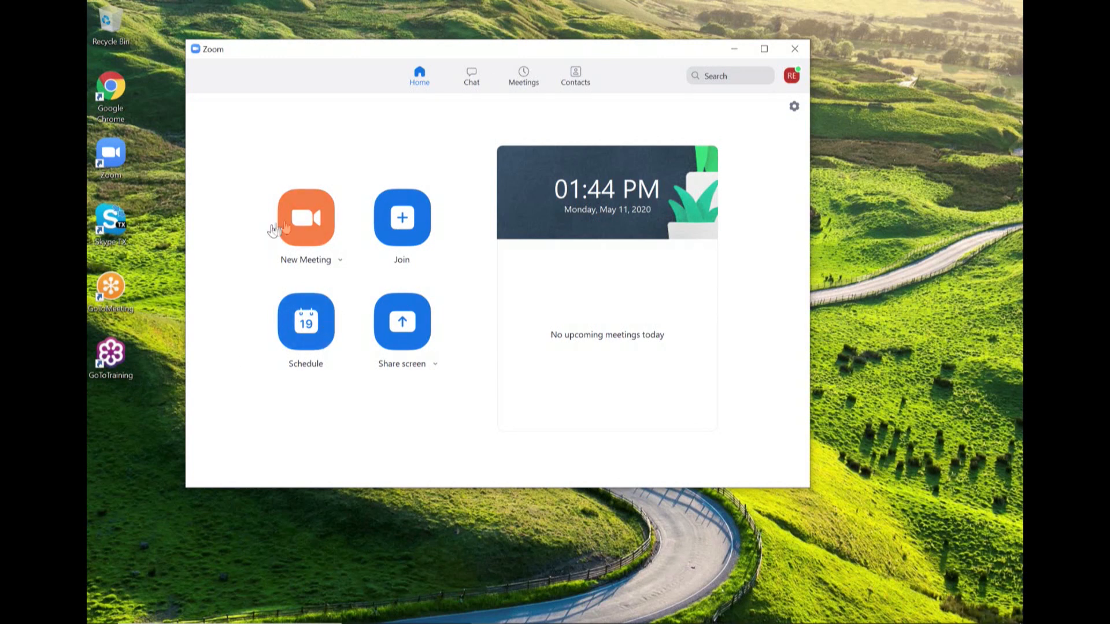
Start a new meeting full screen and show the Participants panel
click(305, 218)
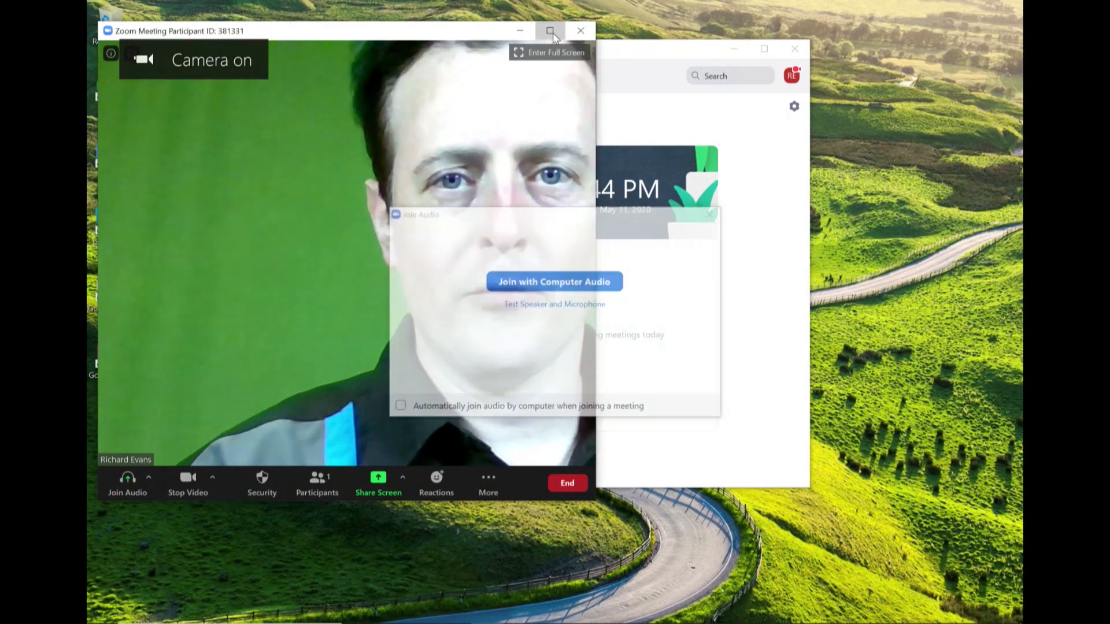
click(550, 30)
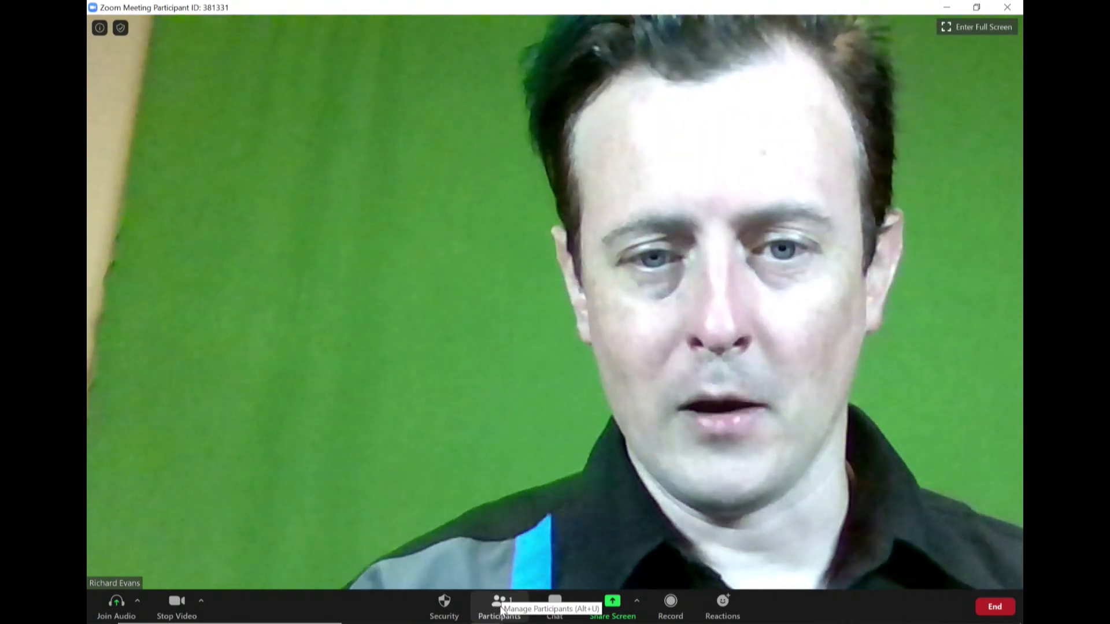
click(499, 605)
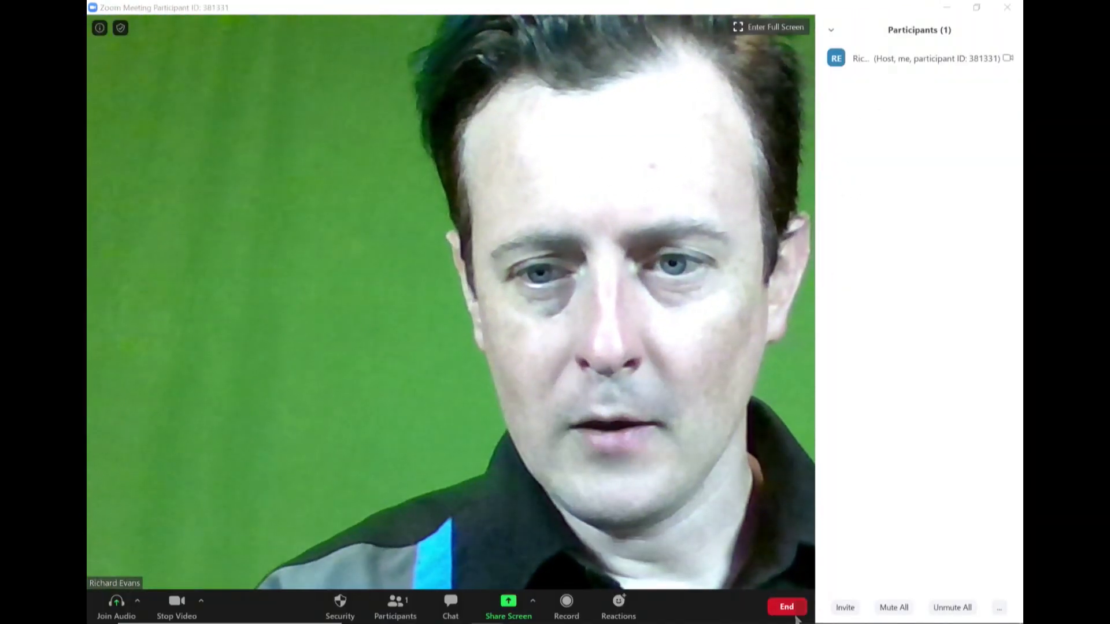
click(844, 607)
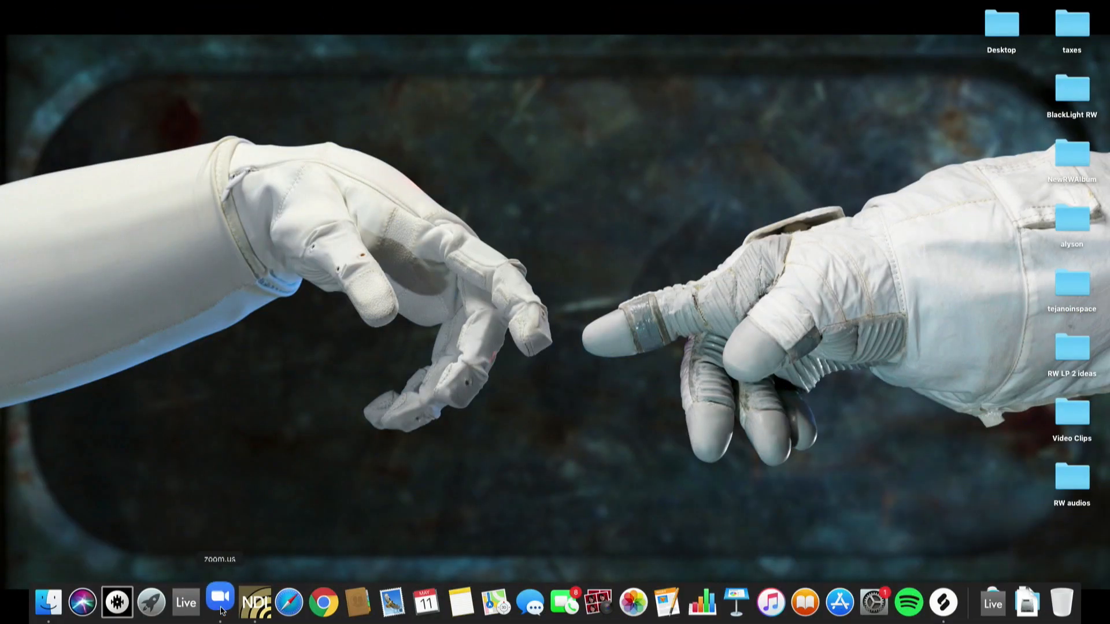
Launch Zoom on the Mac and set the camera to NDI Video and microphone to NDI Audio
click(220, 602)
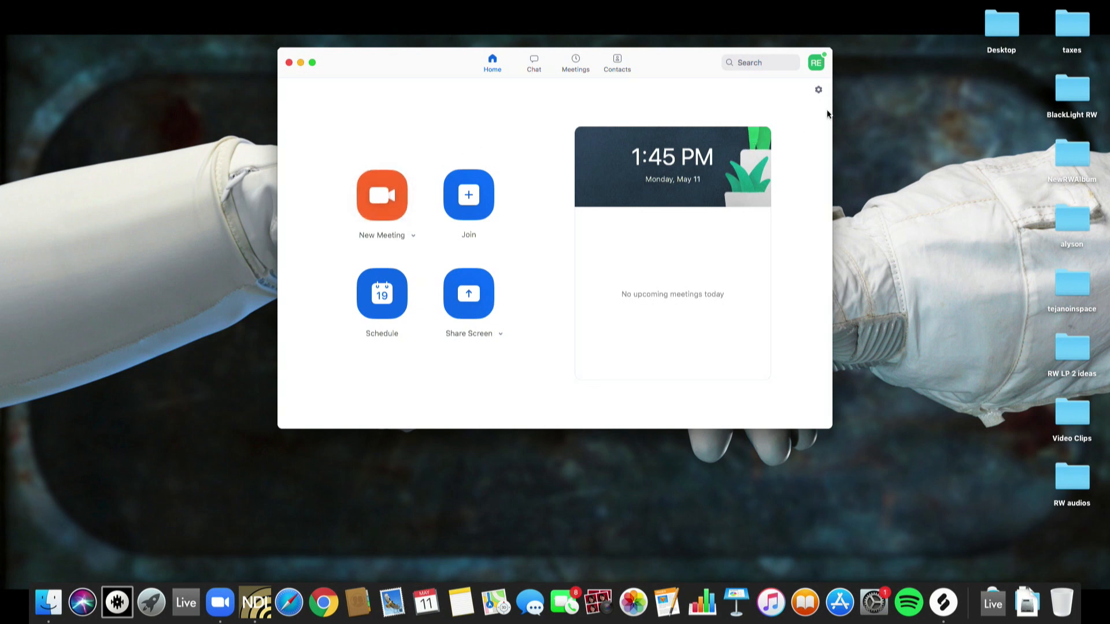
mouse_move(828, 103)
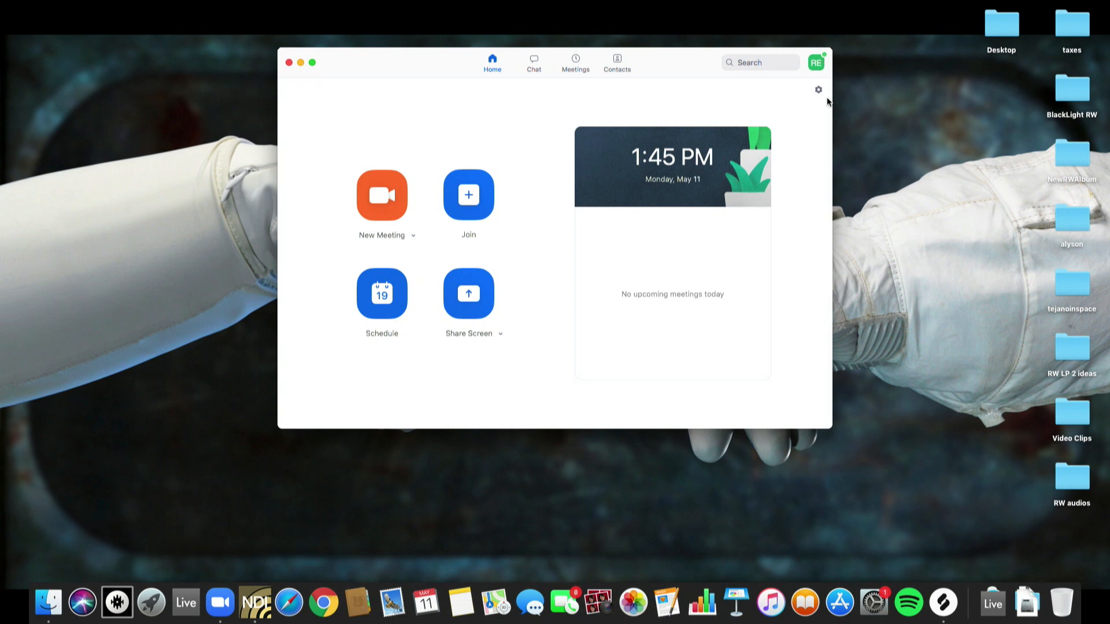
mouse_move(818, 90)
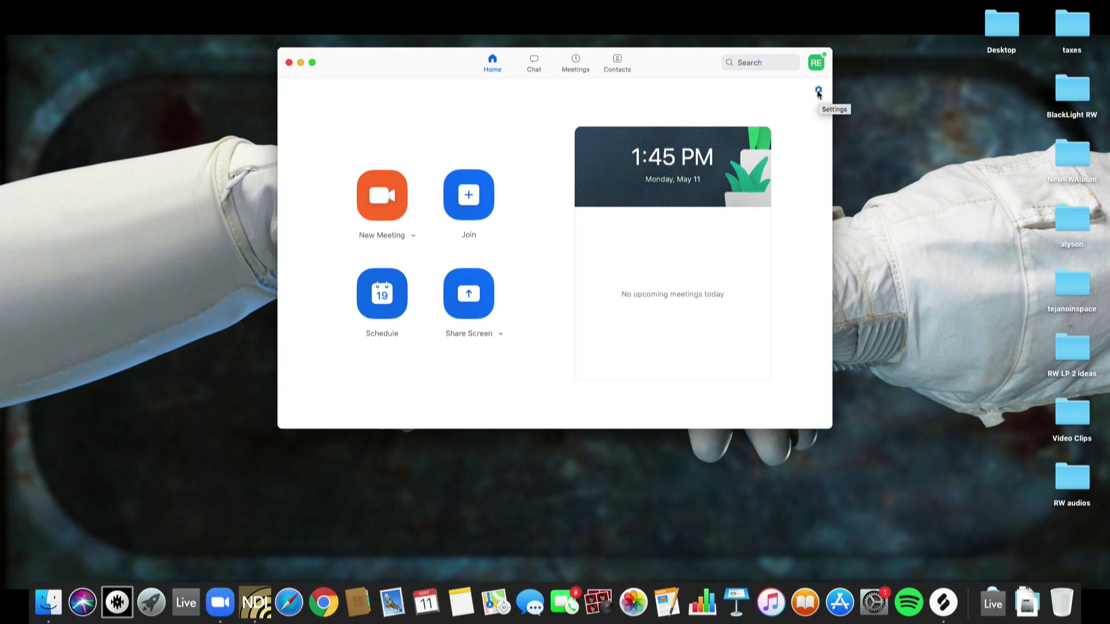
click(817, 90)
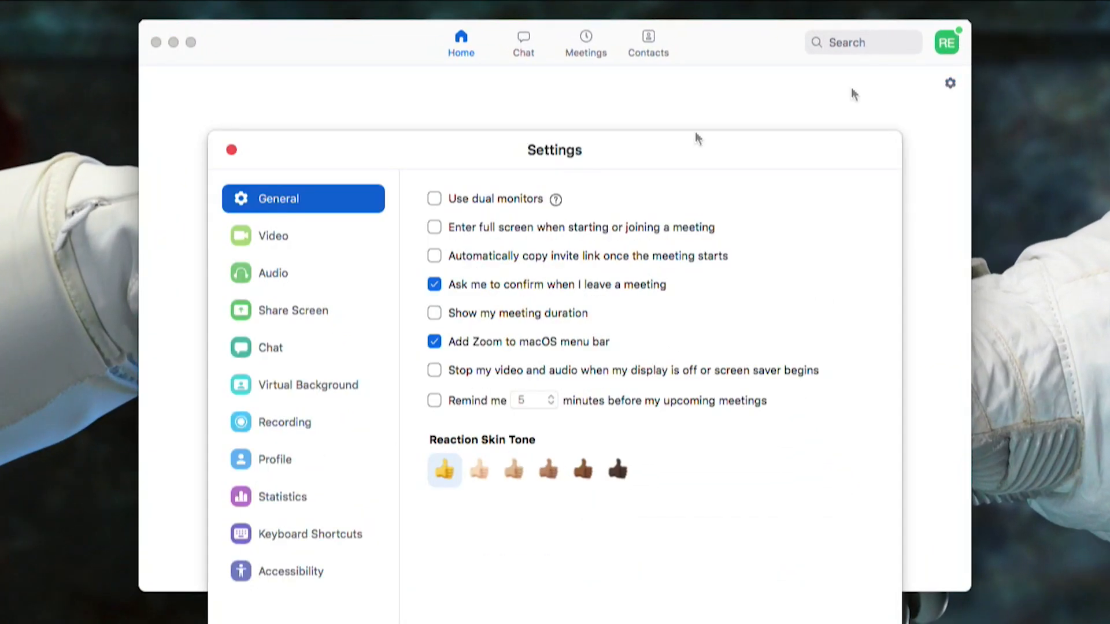
click(273, 236)
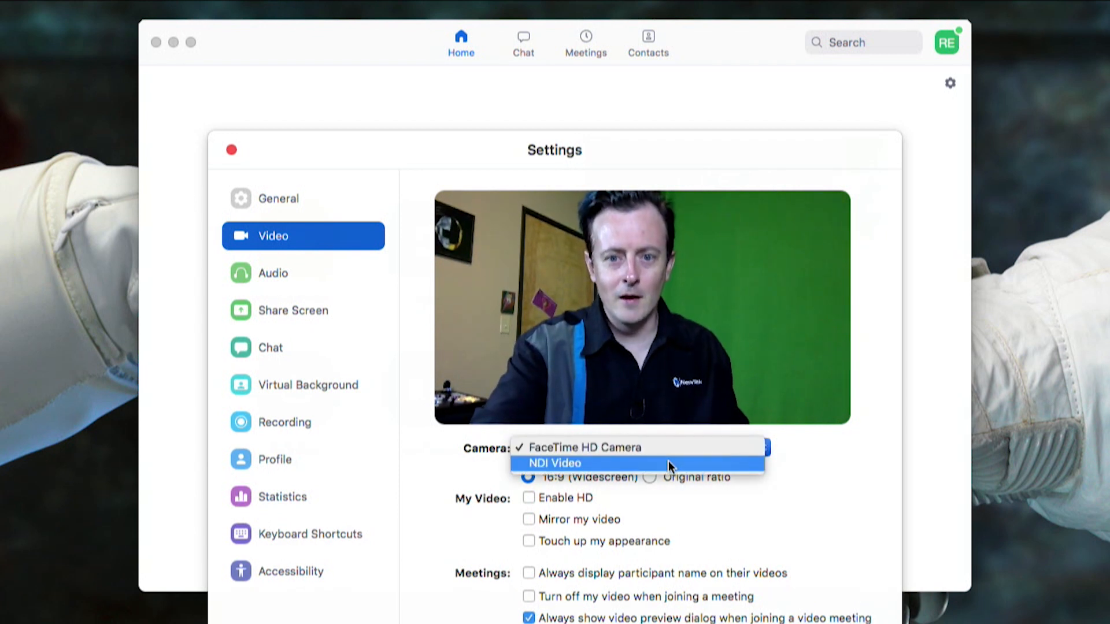
click(553, 464)
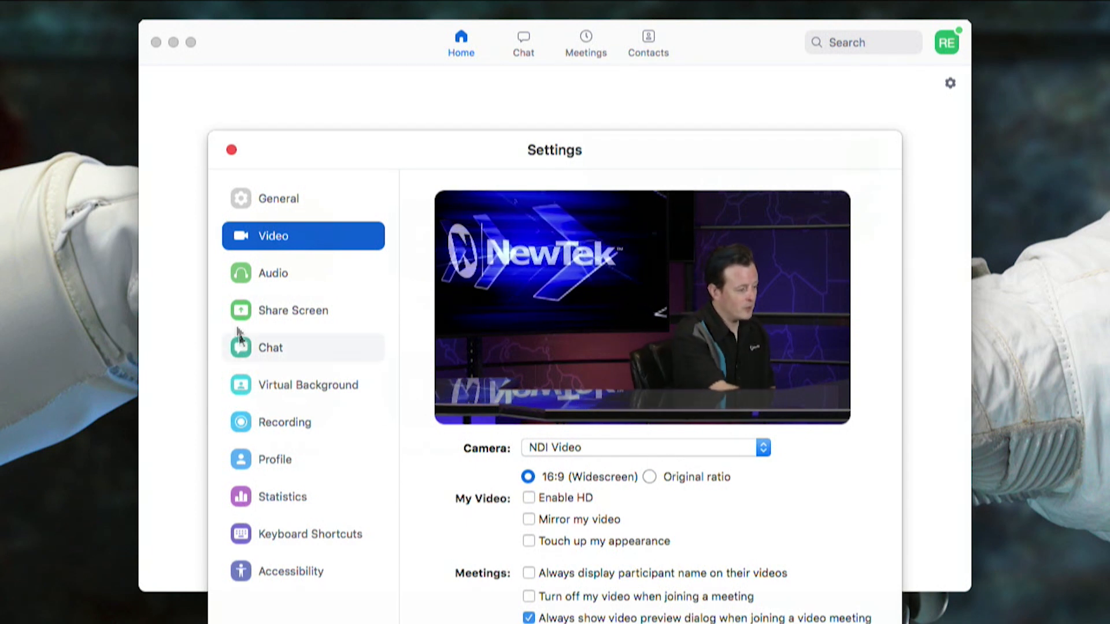
click(273, 273)
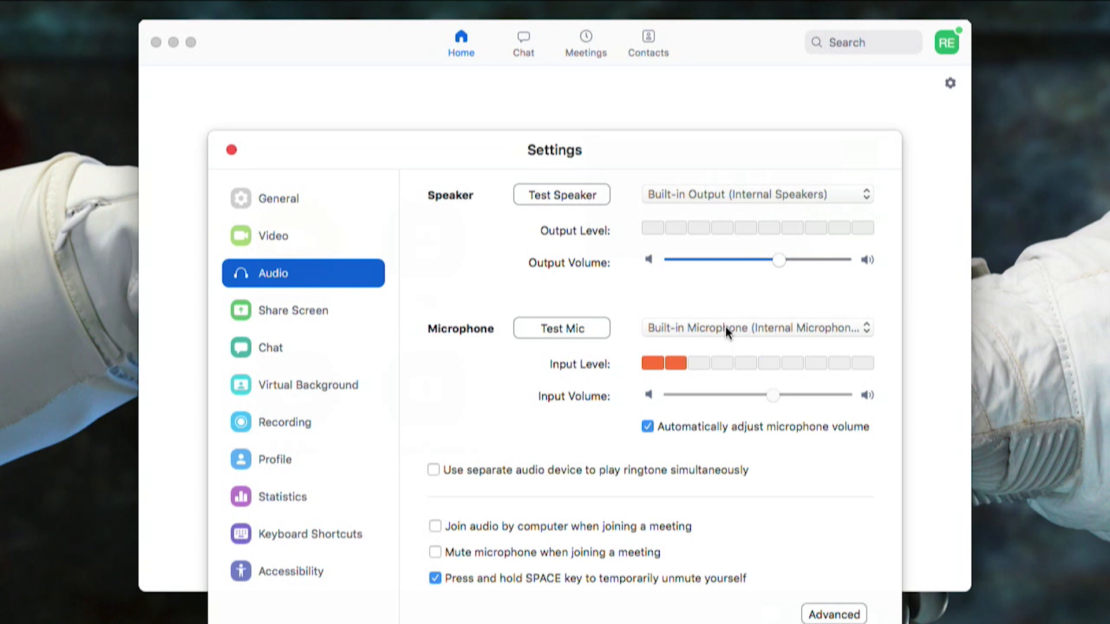
click(755, 328)
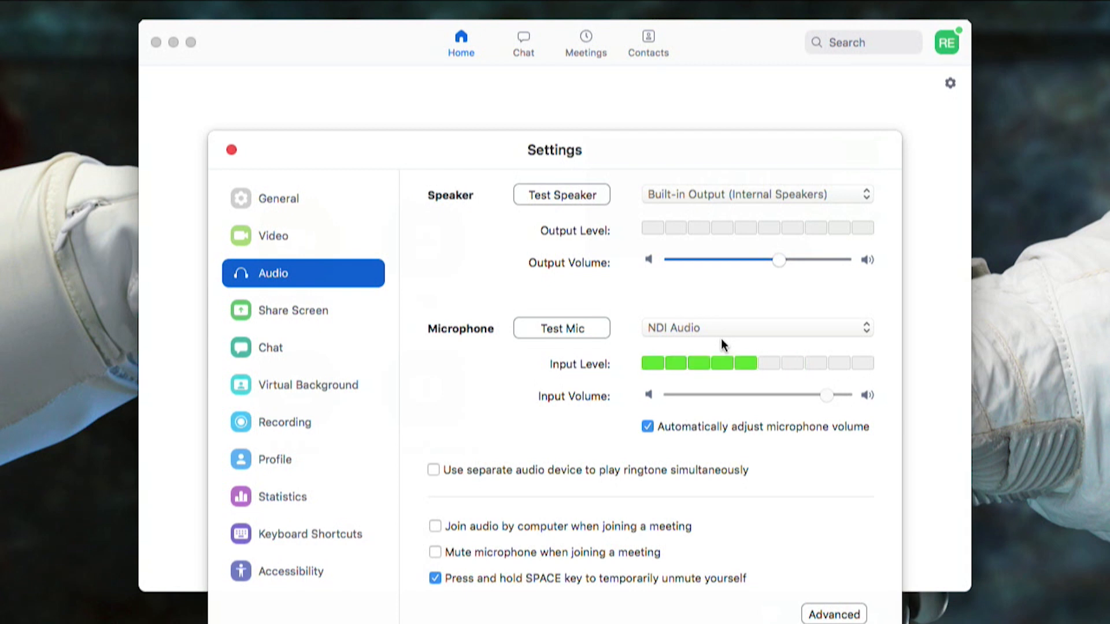
mouse_move(245, 156)
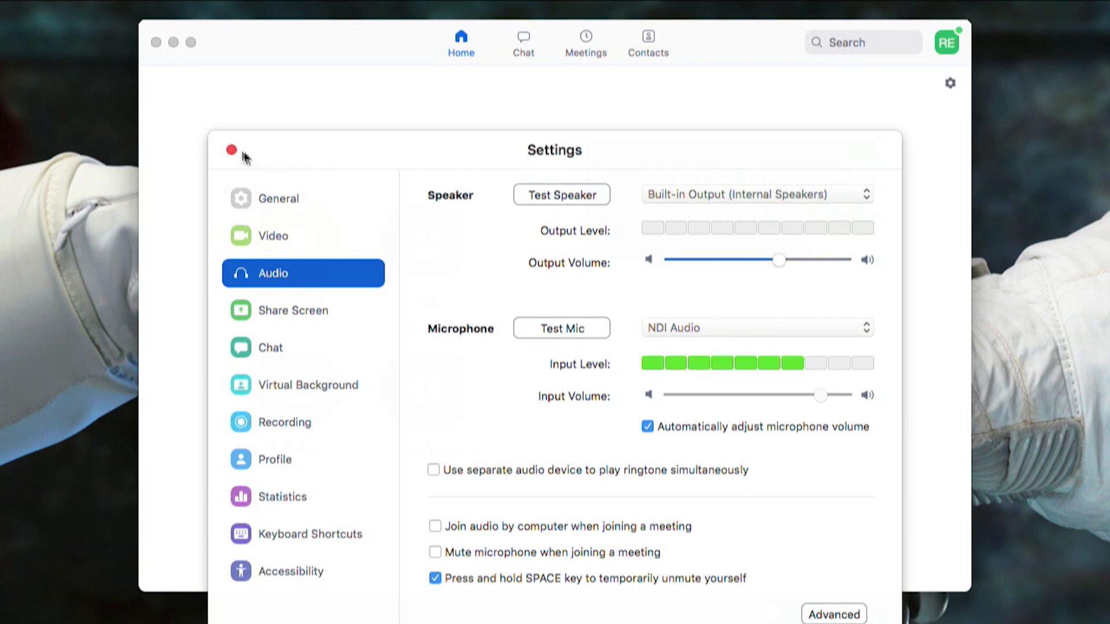
Join meeting ID 891 970 0 with video turned on
click(232, 150)
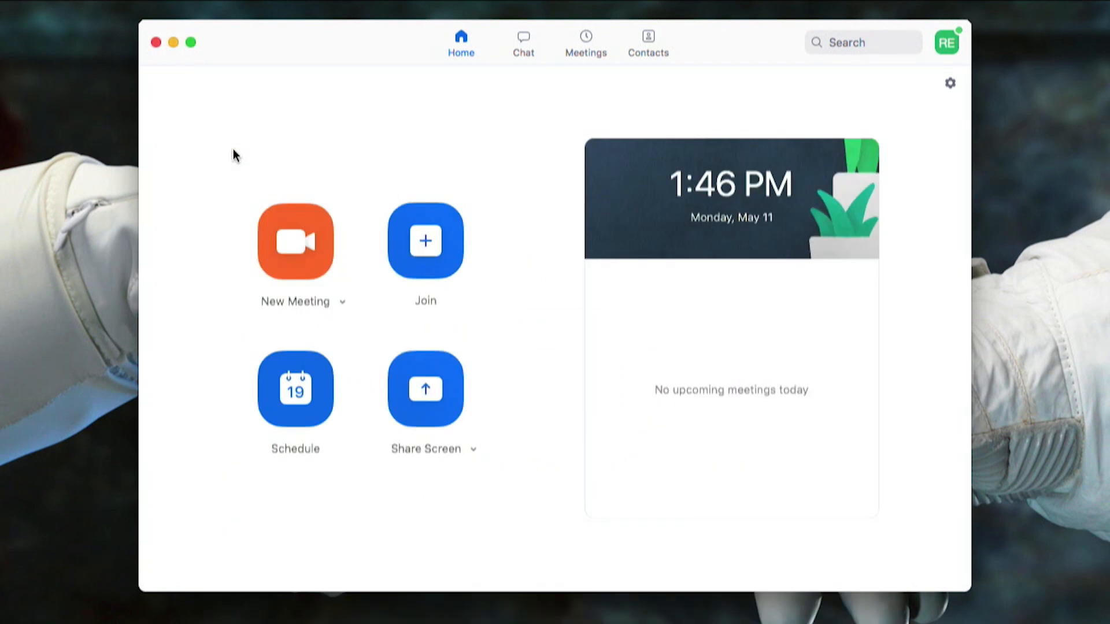
mouse_move(401, 219)
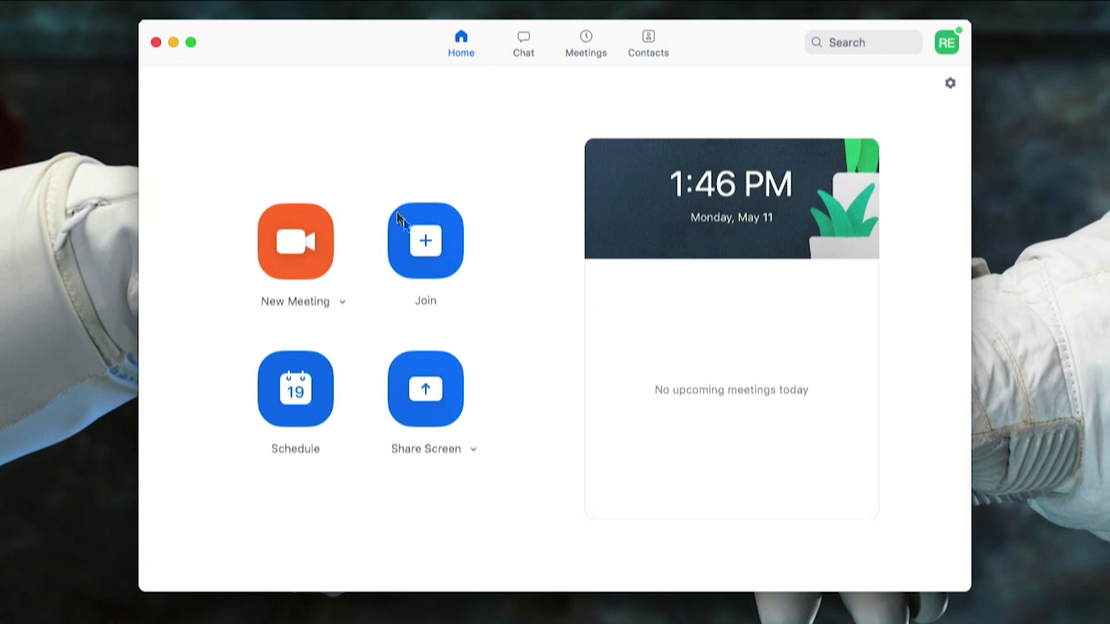
click(426, 241)
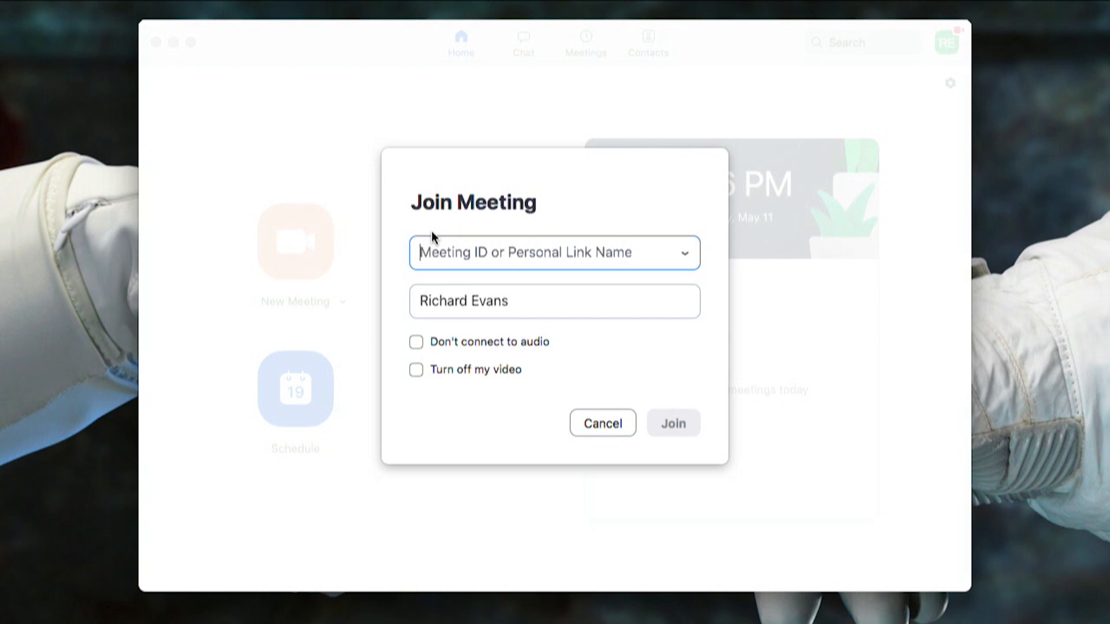
text(8)
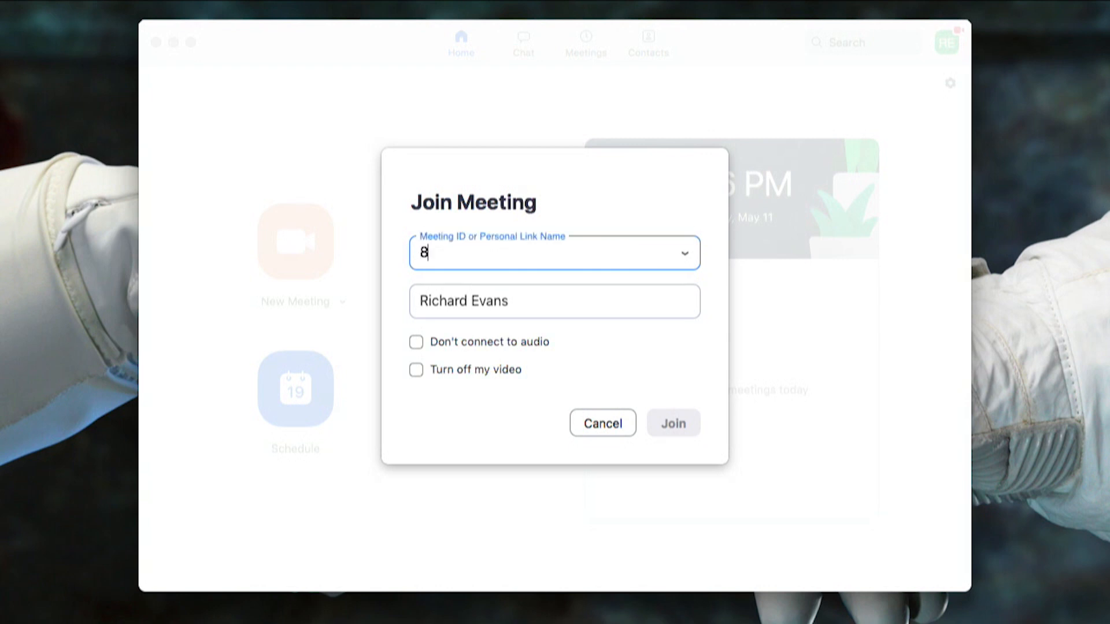
text(91 970 0)
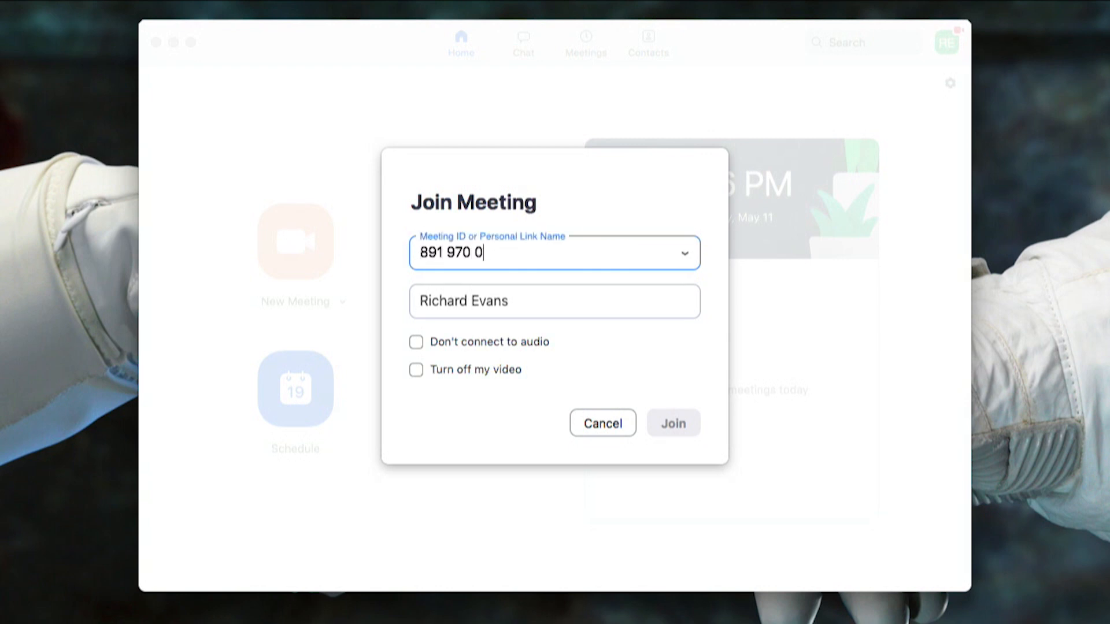
click(673, 423)
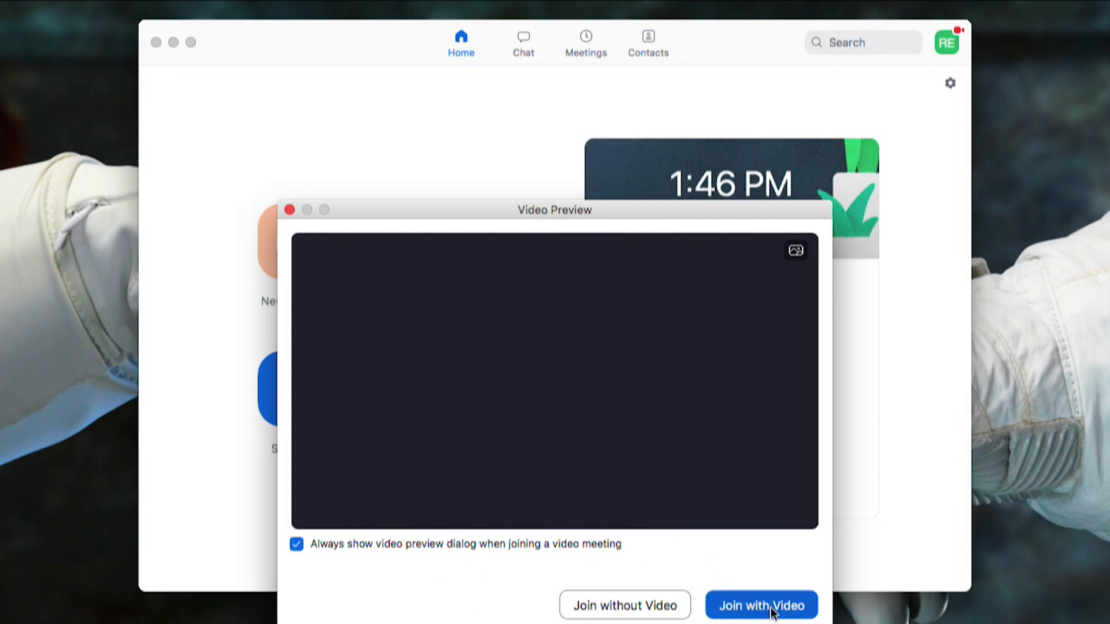
click(760, 605)
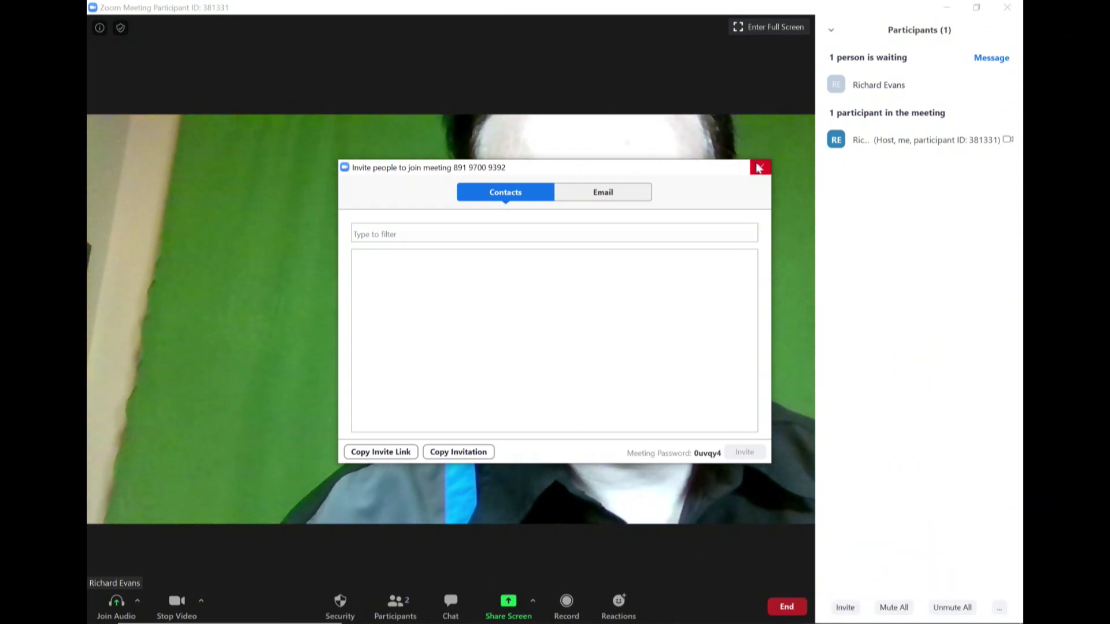
Dismiss the Invite people window and admit the waiting Mac participant
click(760, 168)
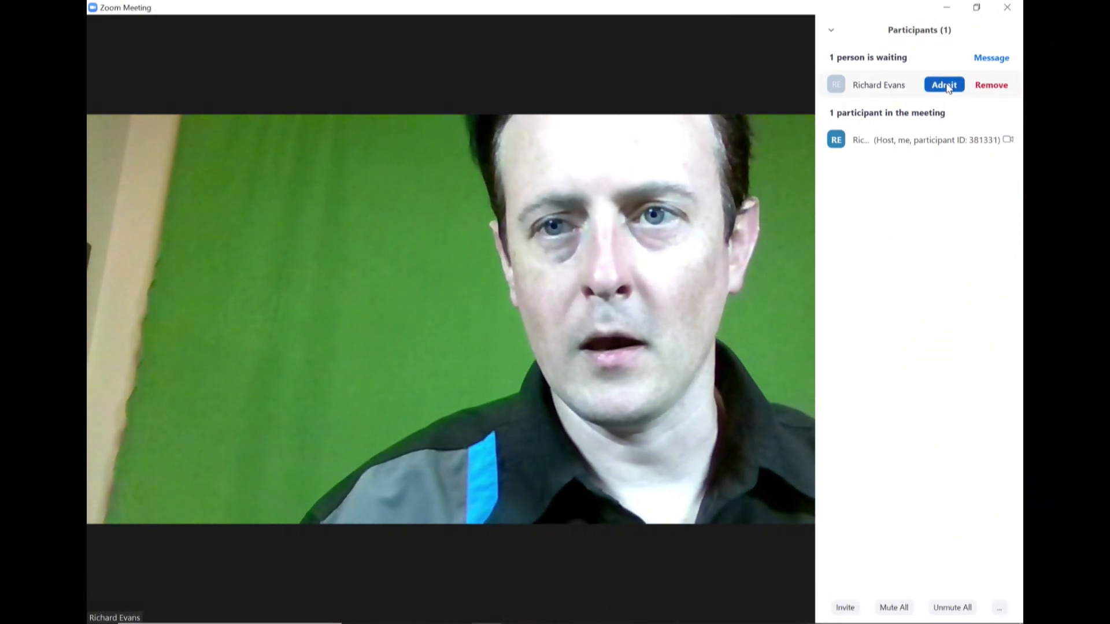
click(944, 84)
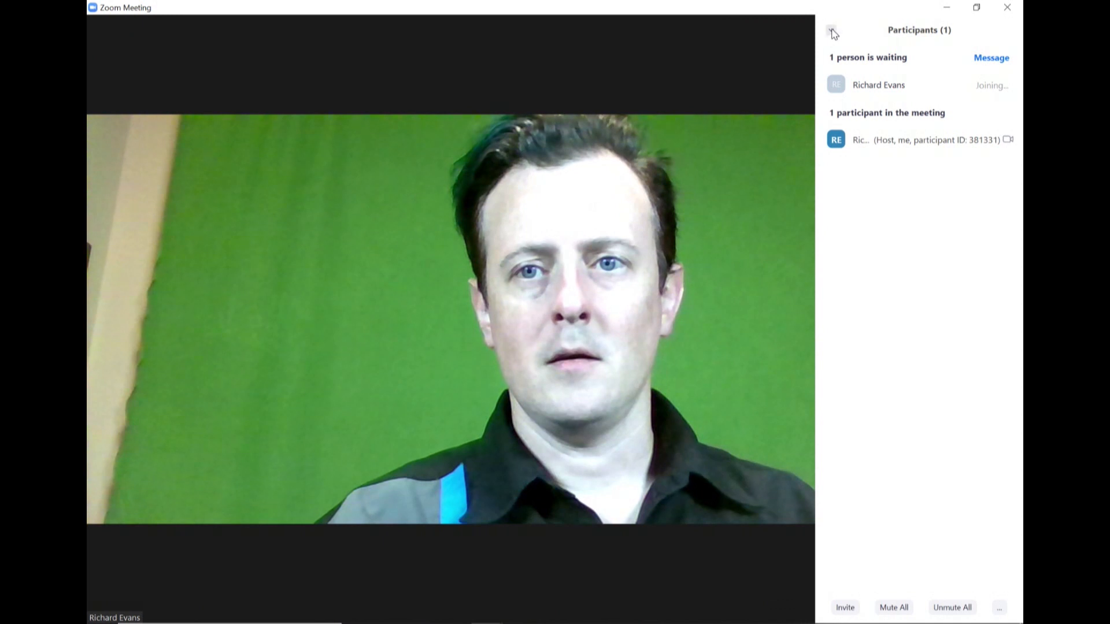